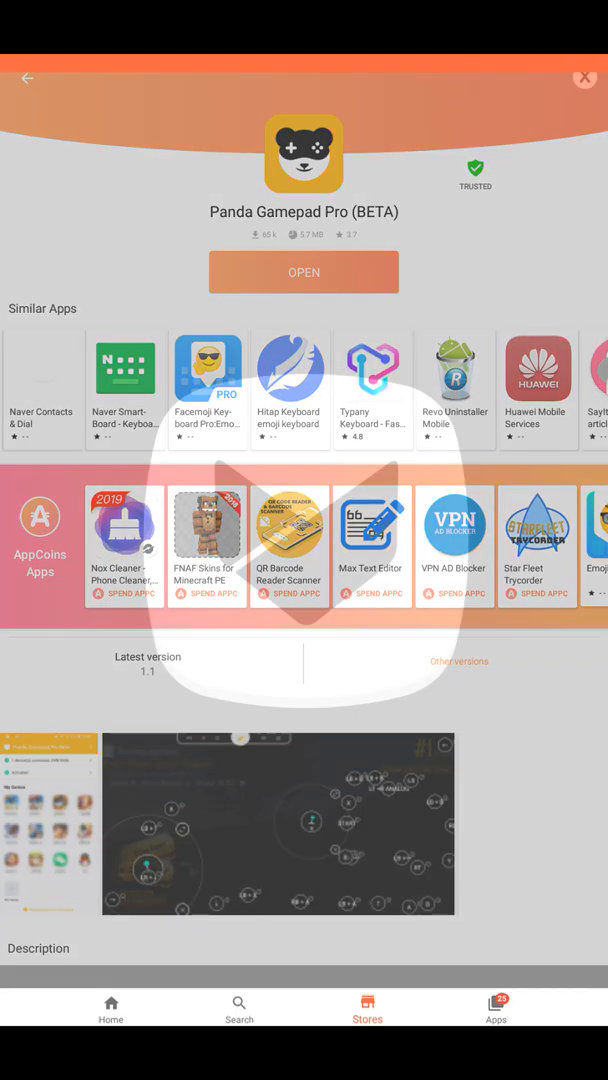
# Scroll the Panda Gamepad Pro (BETA) Aptoide page to launch the installed app.
pyautogui.scroll(-3)
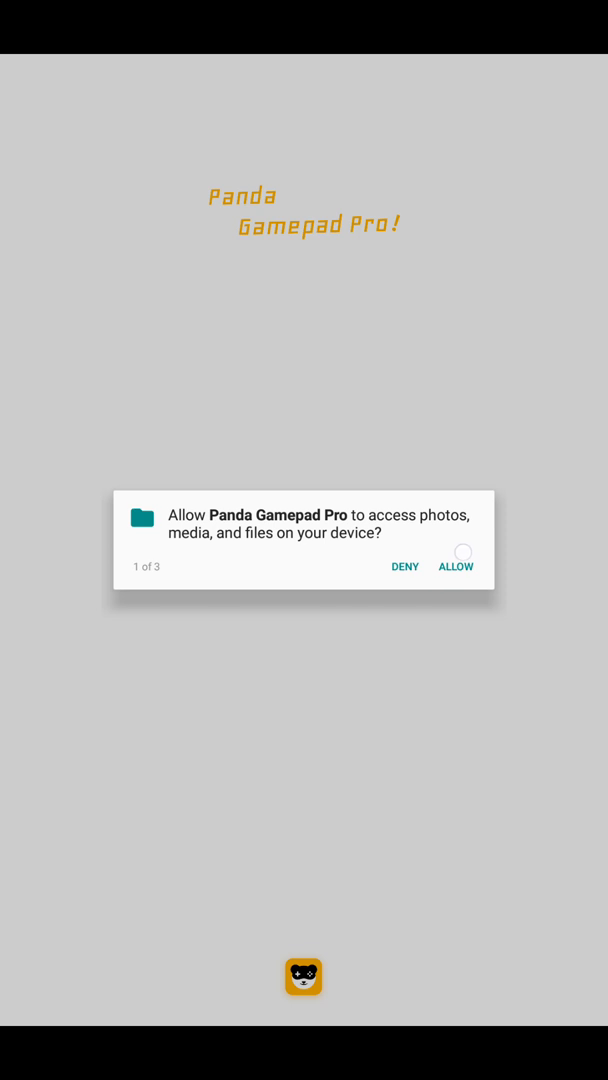
# Allow Panda Gamepad Pro file access, then exit at the 'Application not licensed' warning.
pyautogui.click(456, 566)
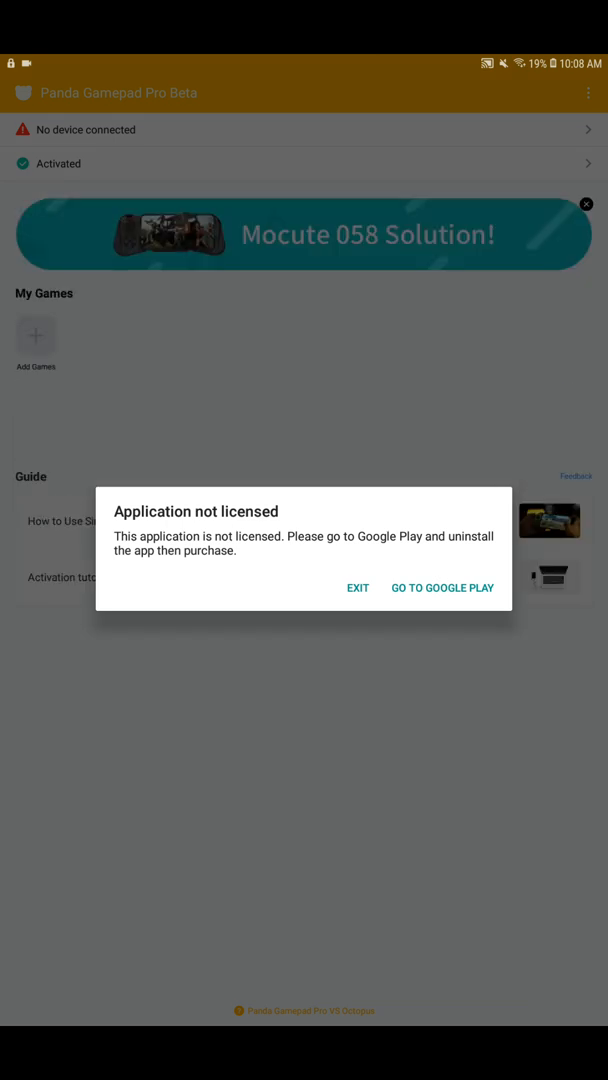
pyautogui.click(357, 588)
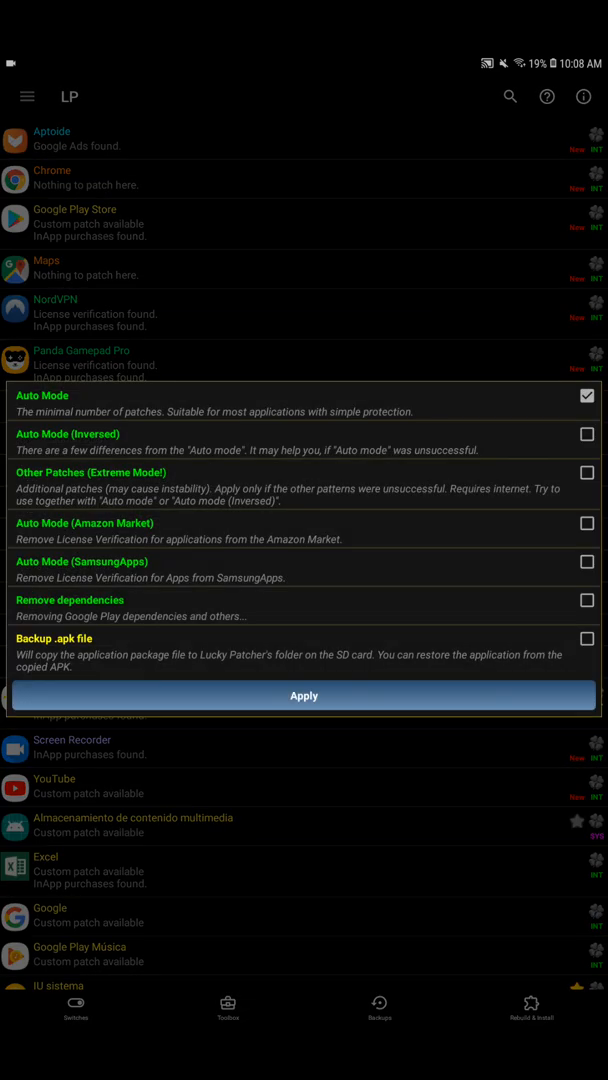
# Apply Remove License Verification to Panda Gamepad Pro using Auto Mode only.
pyautogui.click(586, 488)
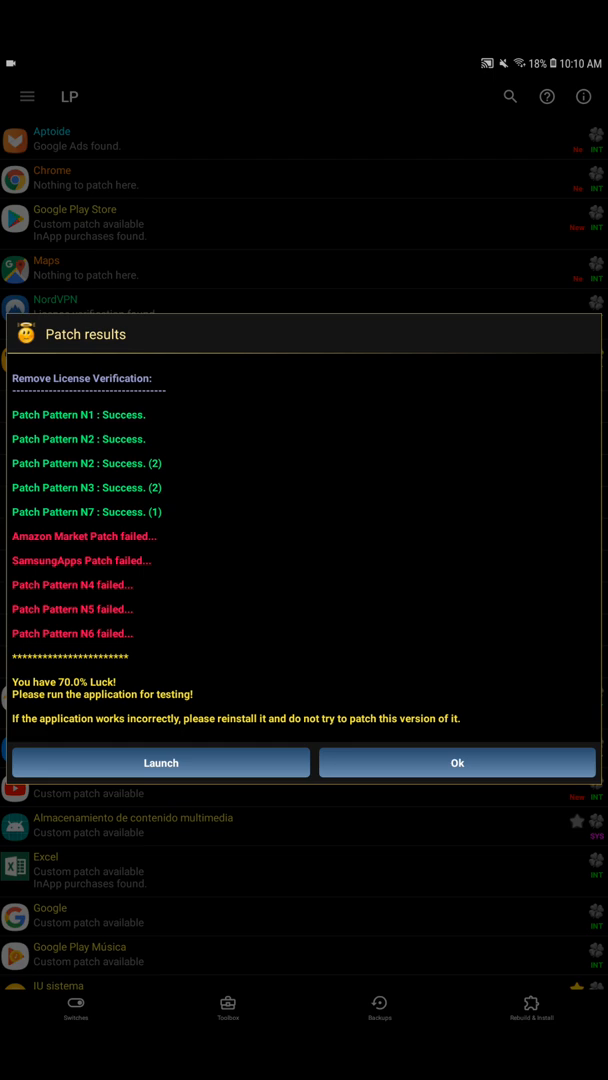
# Dismiss the patch results, close Panda Gamepad Pro in Recents, add its home-screen shortcut.
pyautogui.click(456, 762)
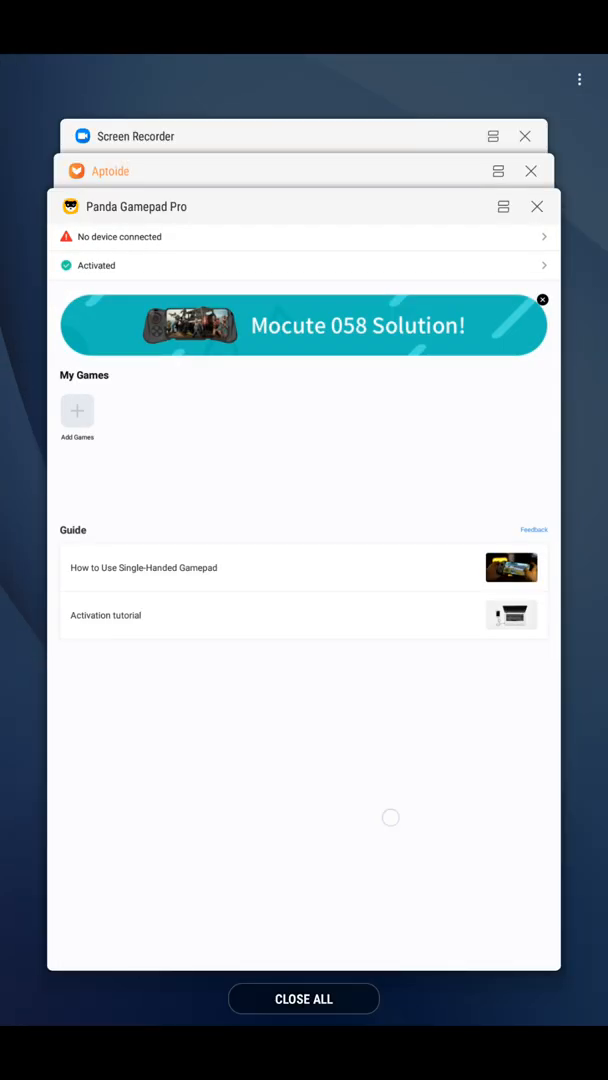
pyautogui.click(304, 998)
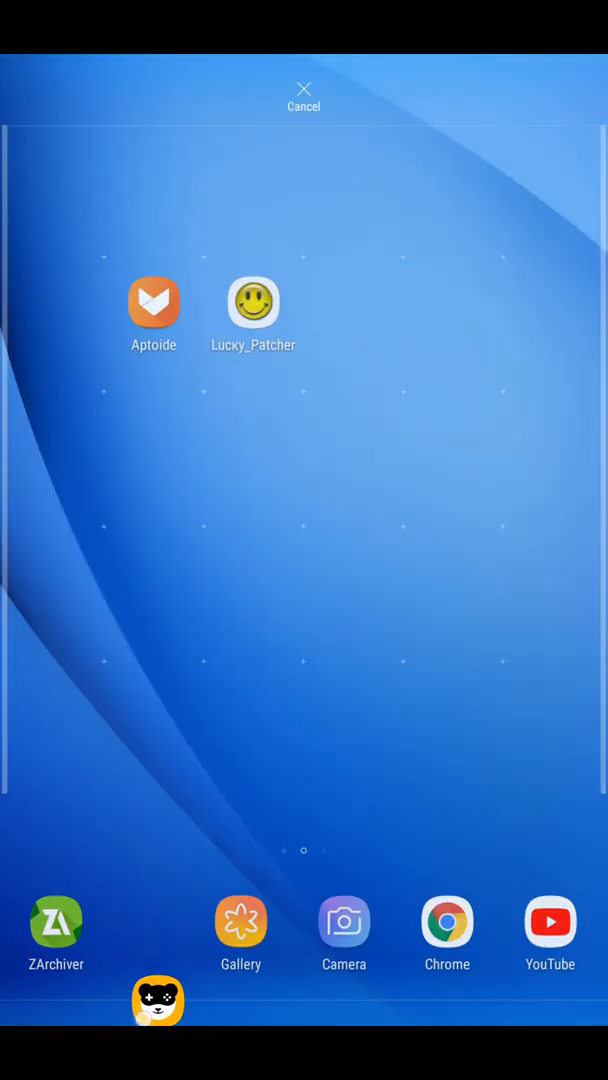
pyautogui.click(157, 1002)
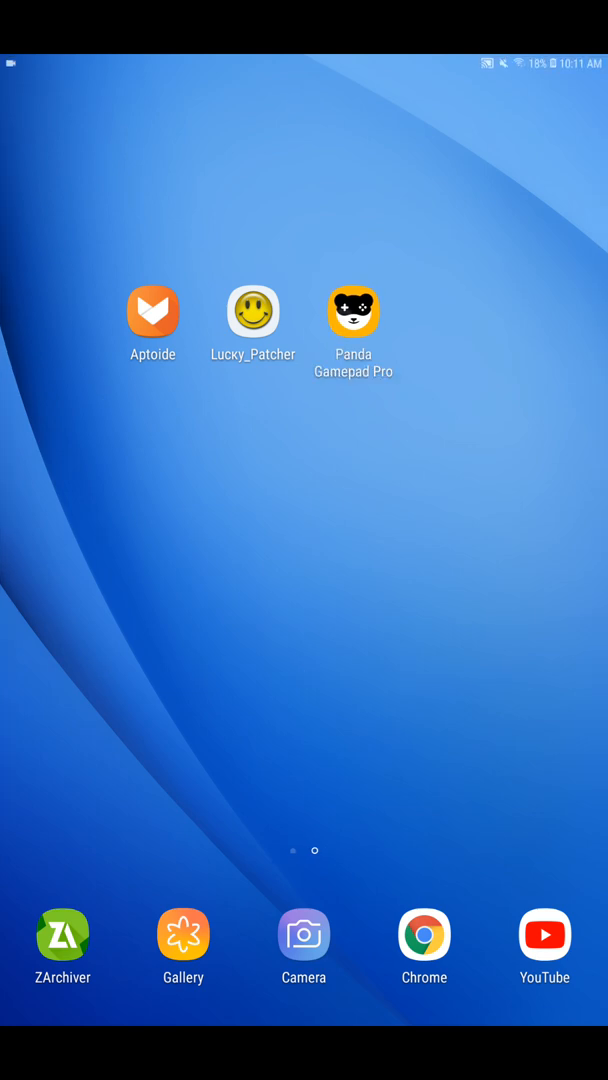
# Launch patched Panda Gamepad Pro, grant superuser access, and close the Mocute banner.
pyautogui.click(353, 308)
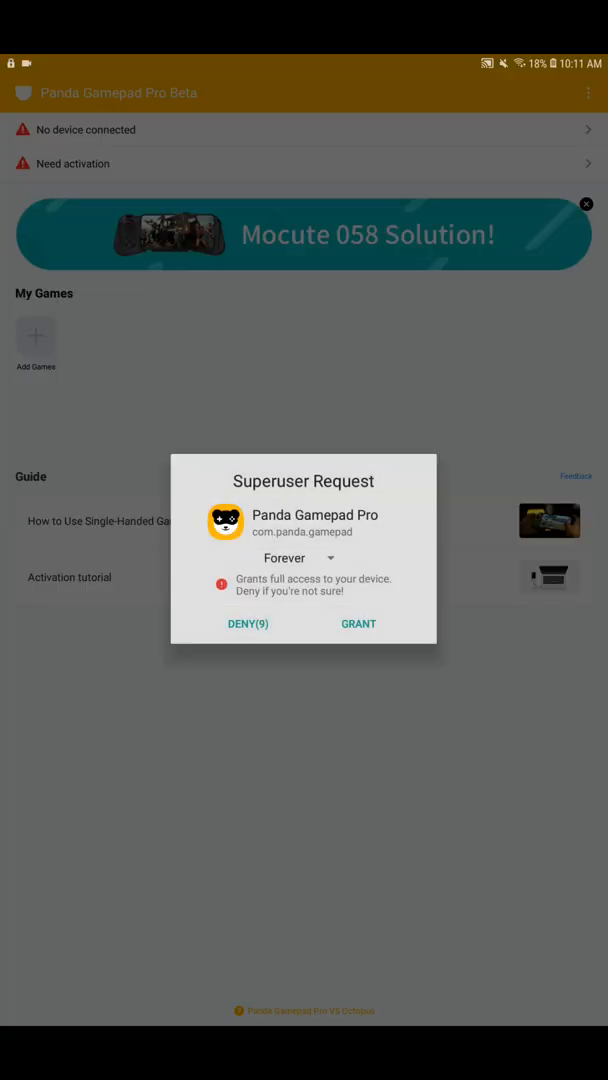
pyautogui.click(358, 623)
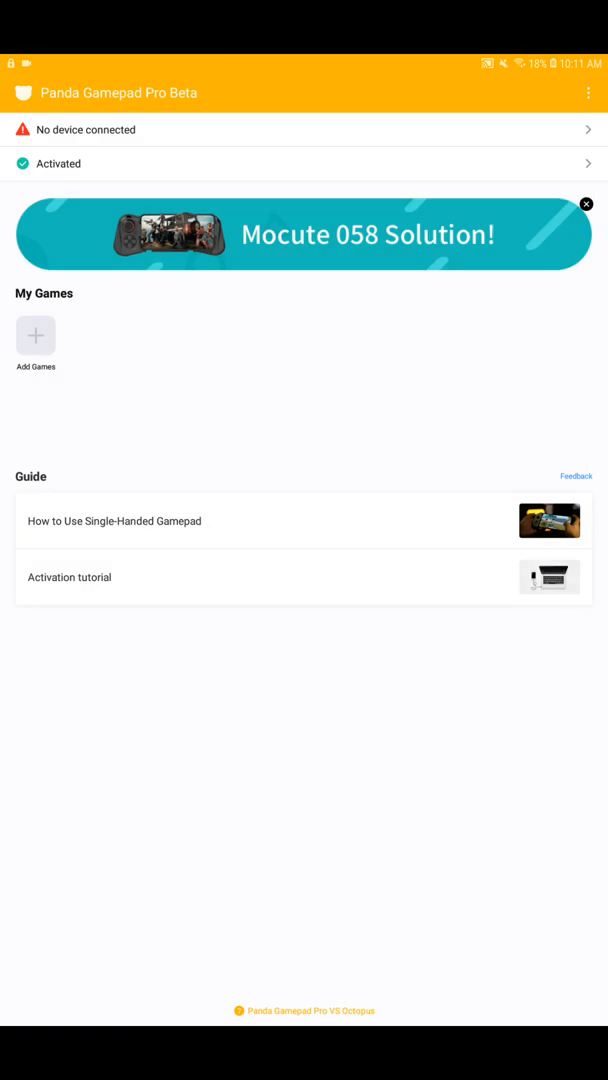
pyautogui.click(589, 203)
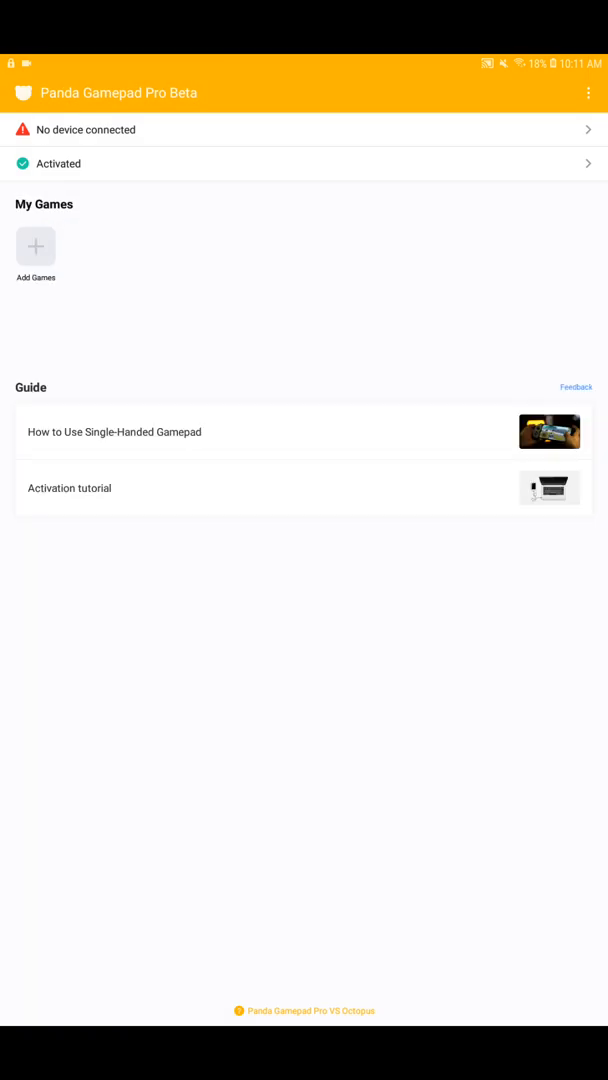